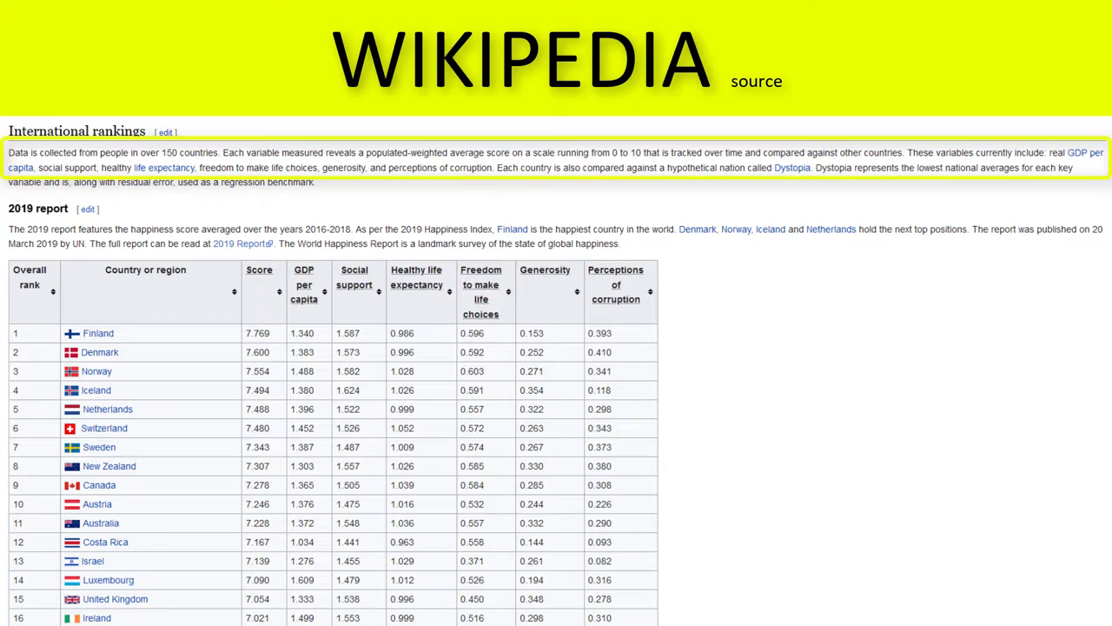
# - Scroll the World Happiness Report article down to the 2019 rankings table led by Finland
pyautogui.click(556, 160)
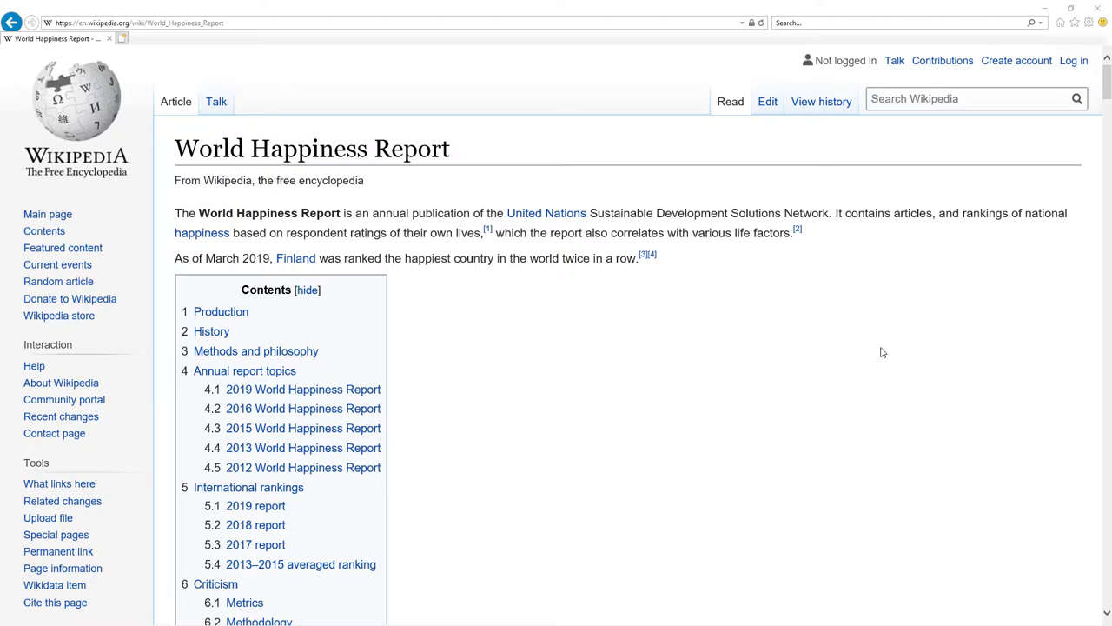
pyautogui.scroll(-3)
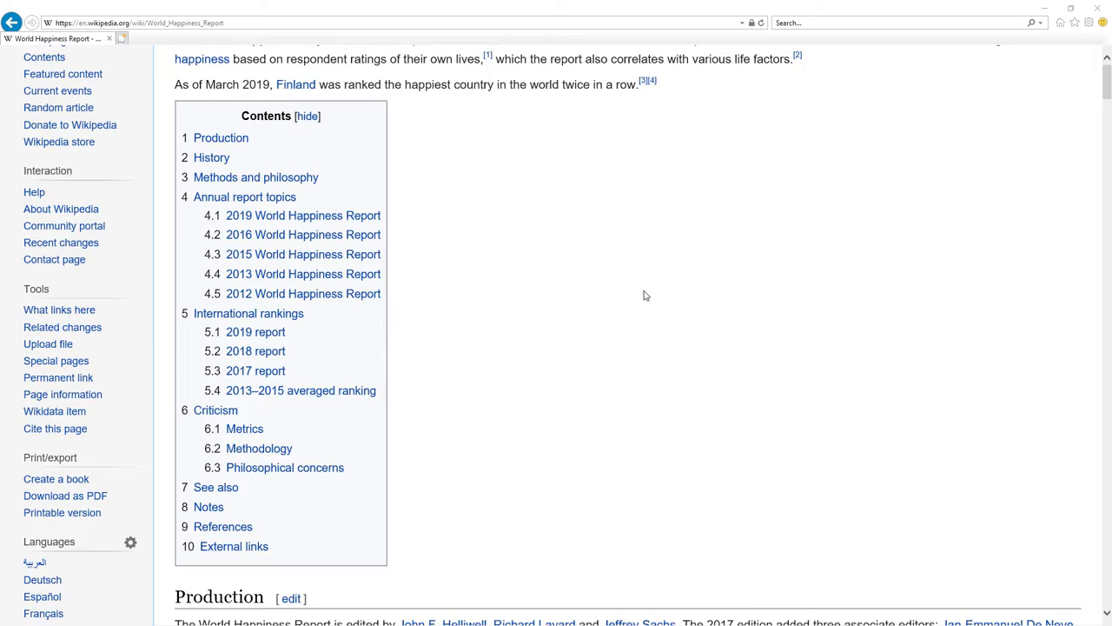
pyautogui.scroll(-3)
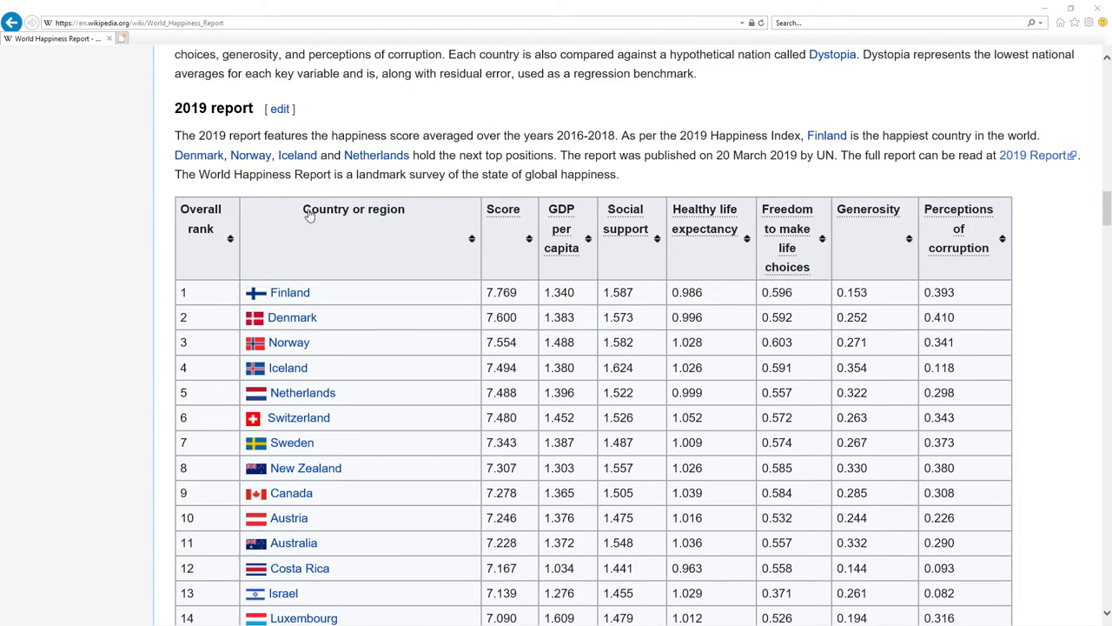
pyautogui.moveTo(441, 414)
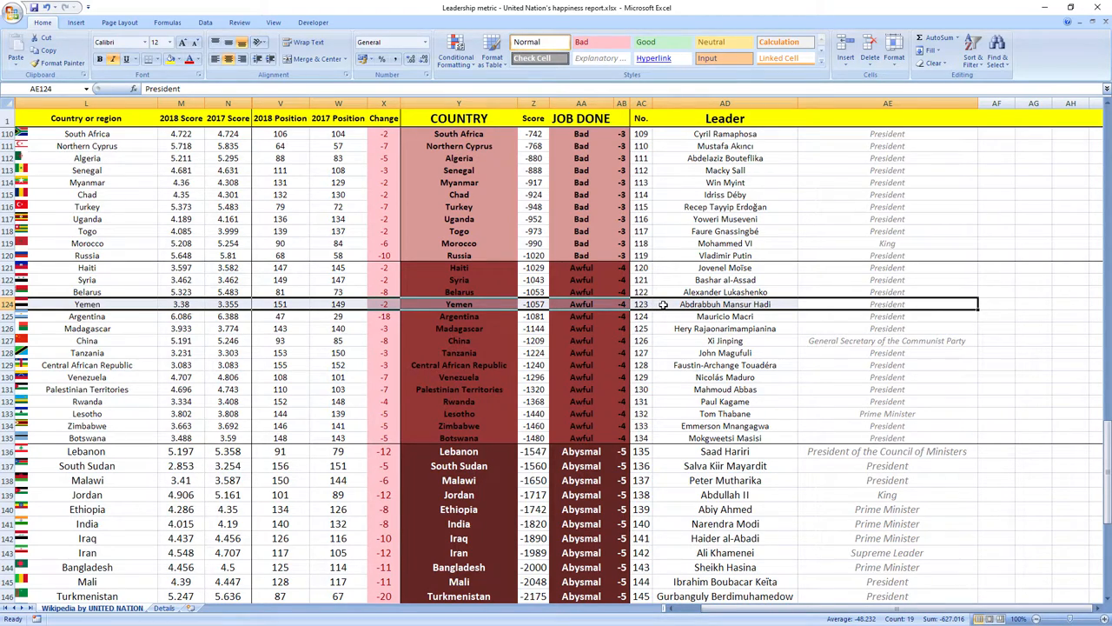
pyautogui.moveTo(361, 305)
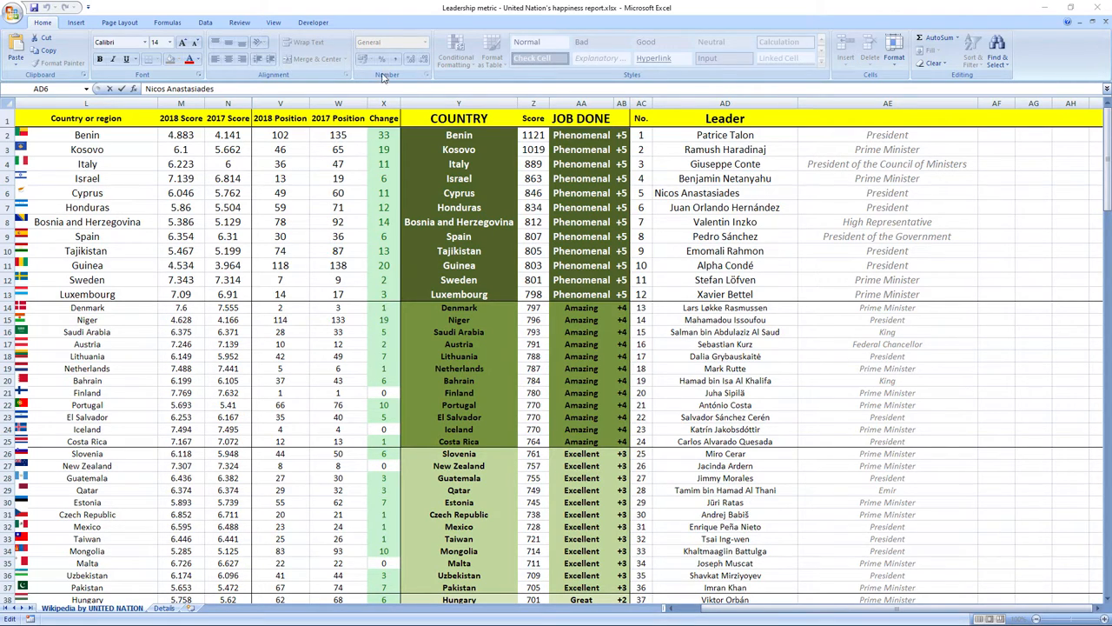
pyautogui.click(459, 136)
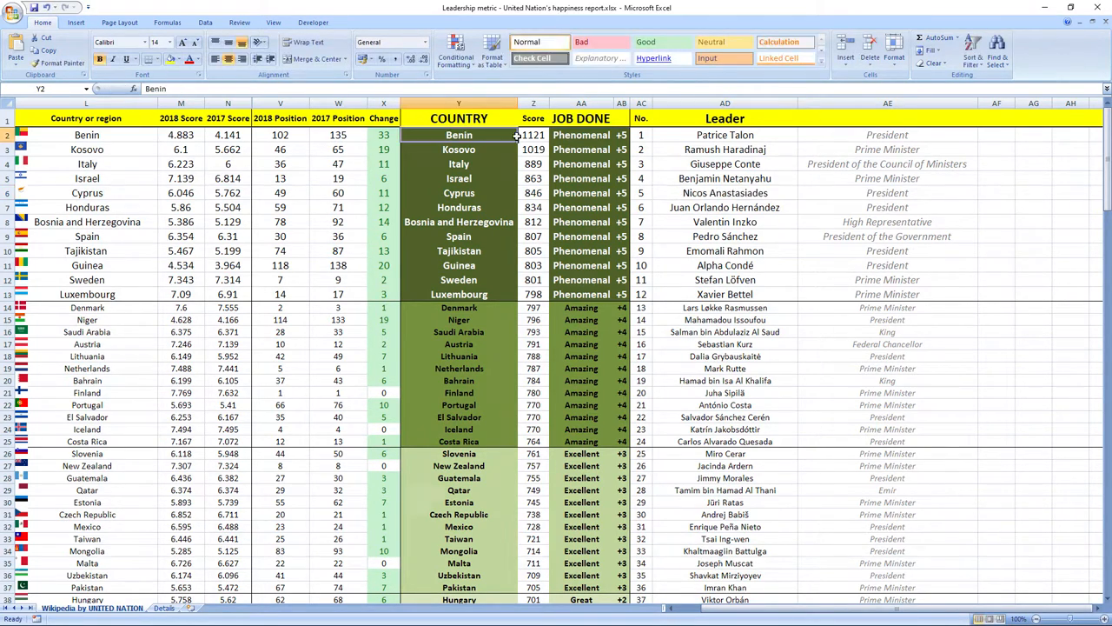
pyautogui.click(886, 135)
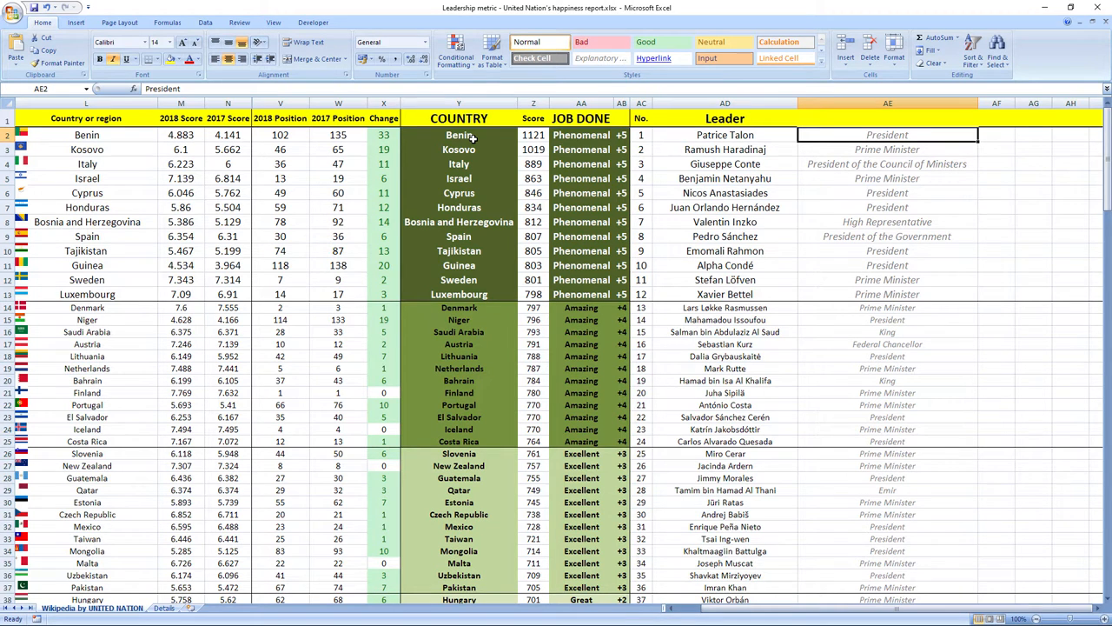
pyautogui.click(382, 136)
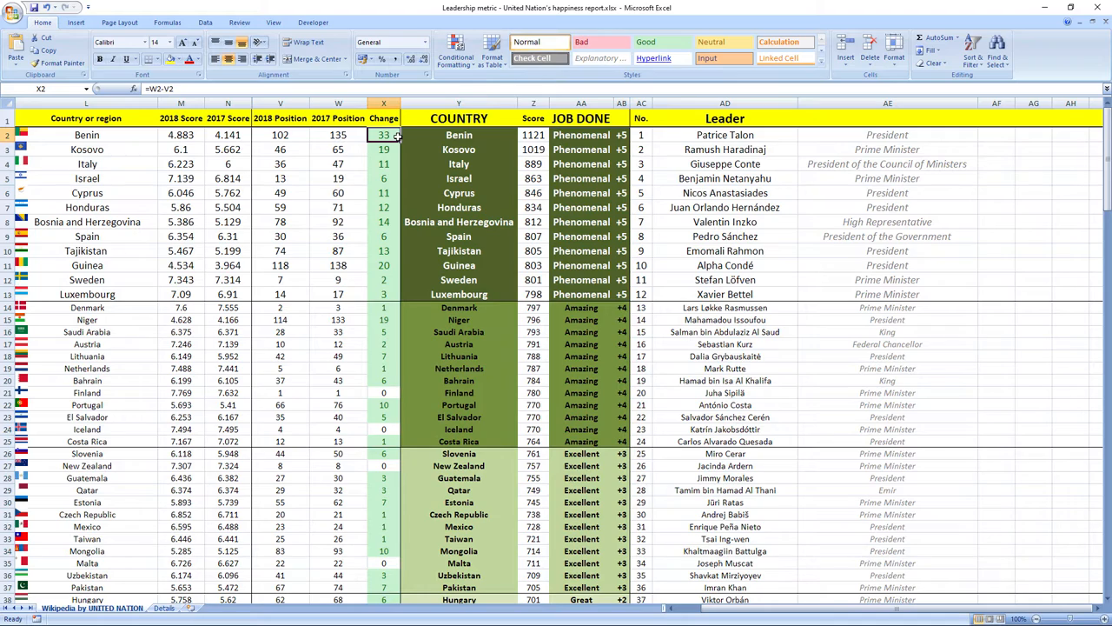
pyautogui.click(458, 149)
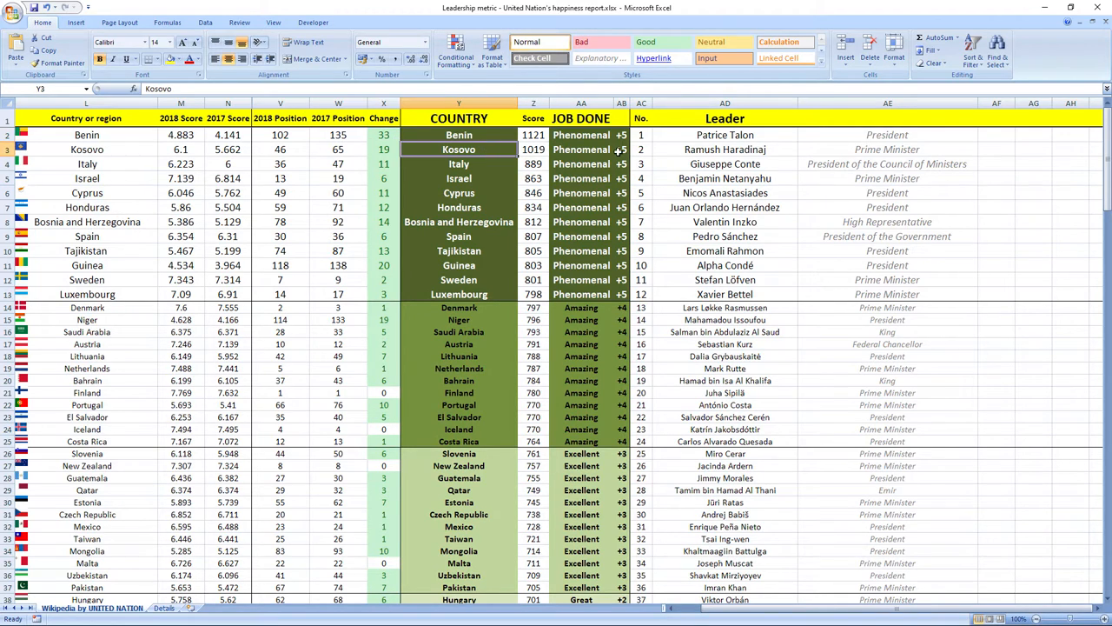
pyautogui.click(382, 149)
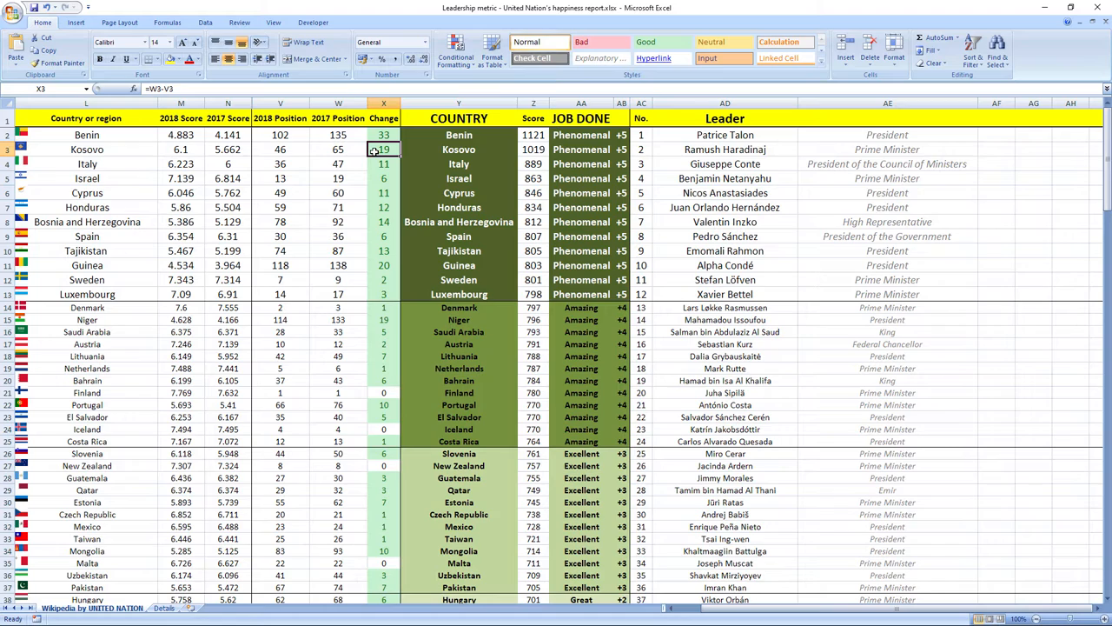
pyautogui.click(459, 163)
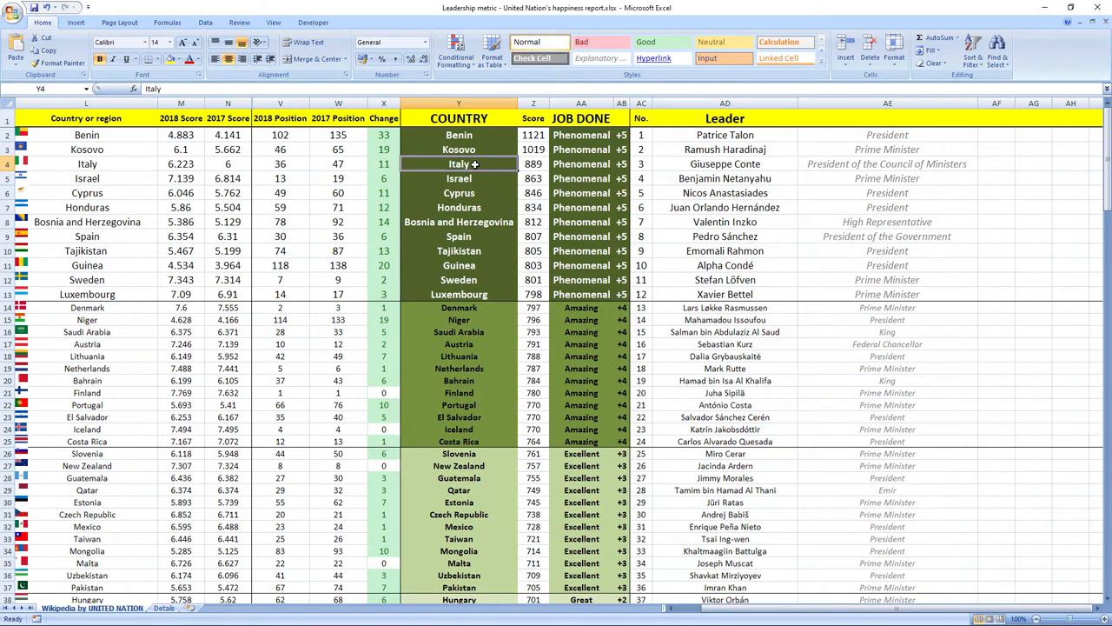
pyautogui.click(337, 163)
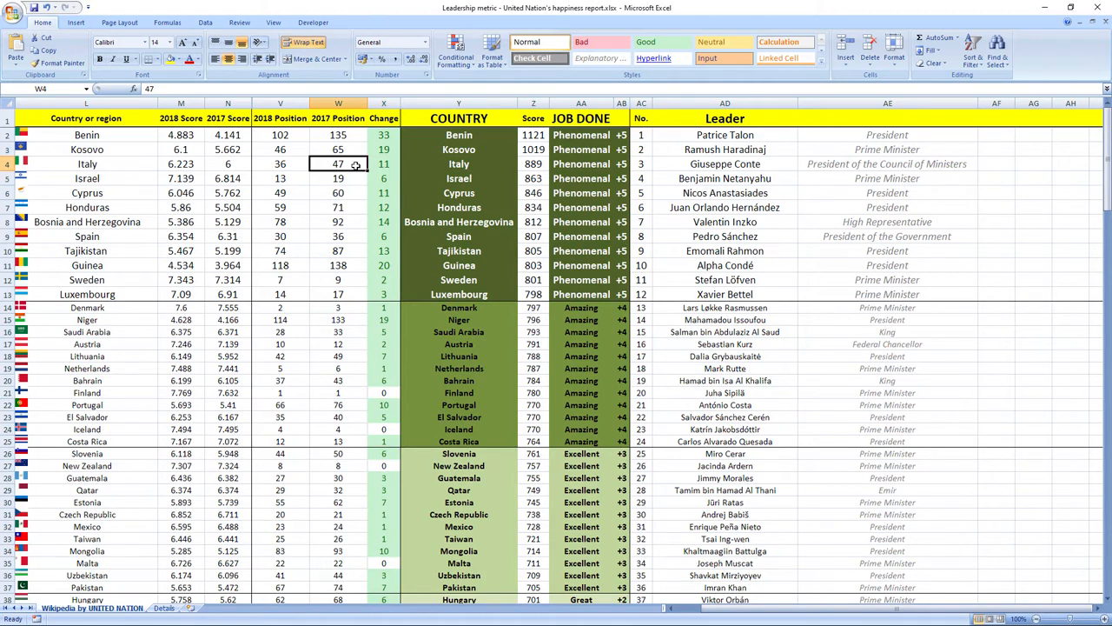
pyautogui.click(280, 164)
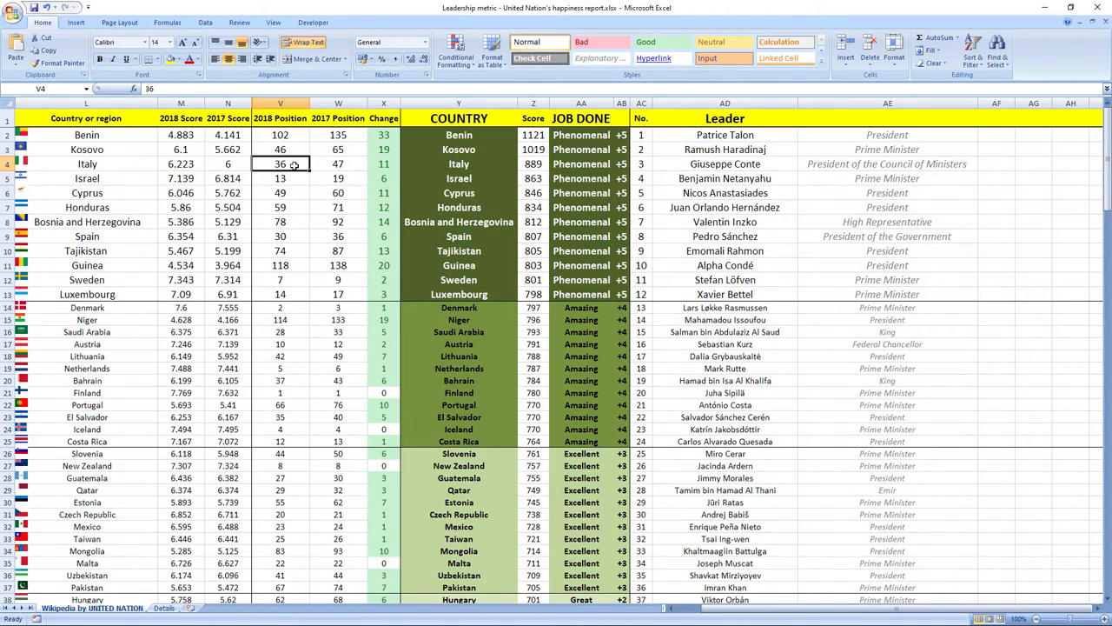
pyautogui.click(458, 177)
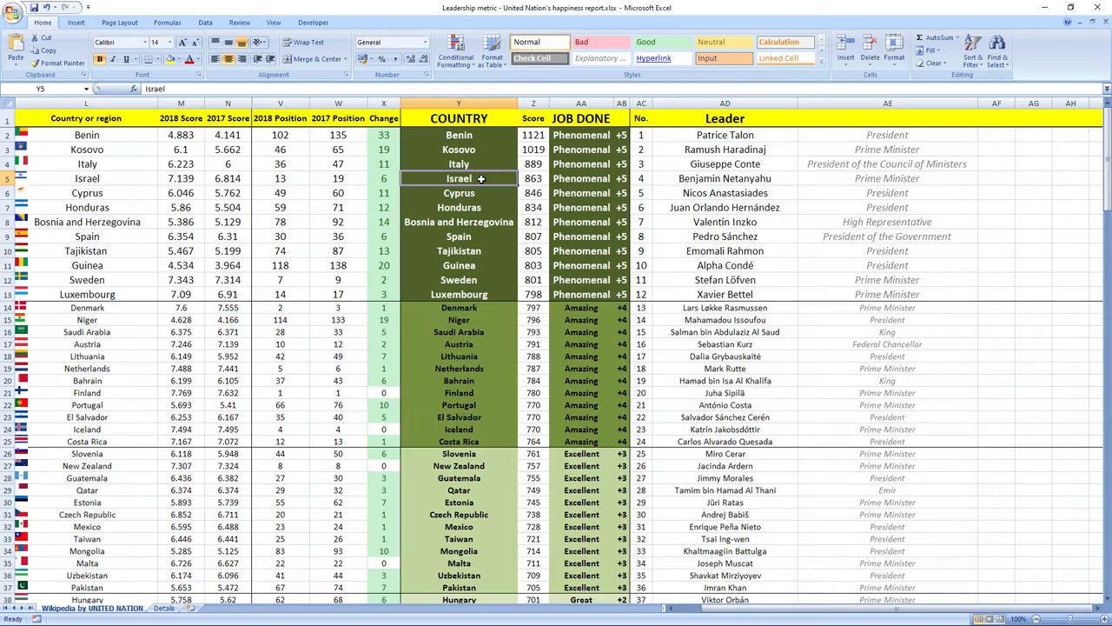
pyautogui.click(382, 177)
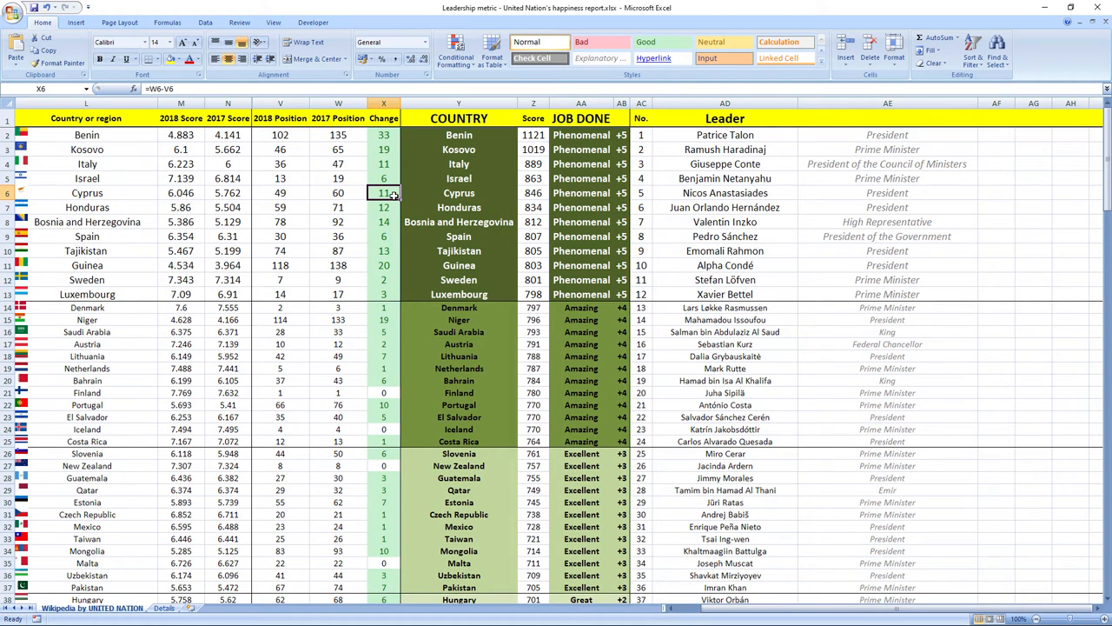
pyautogui.moveTo(531, 195)
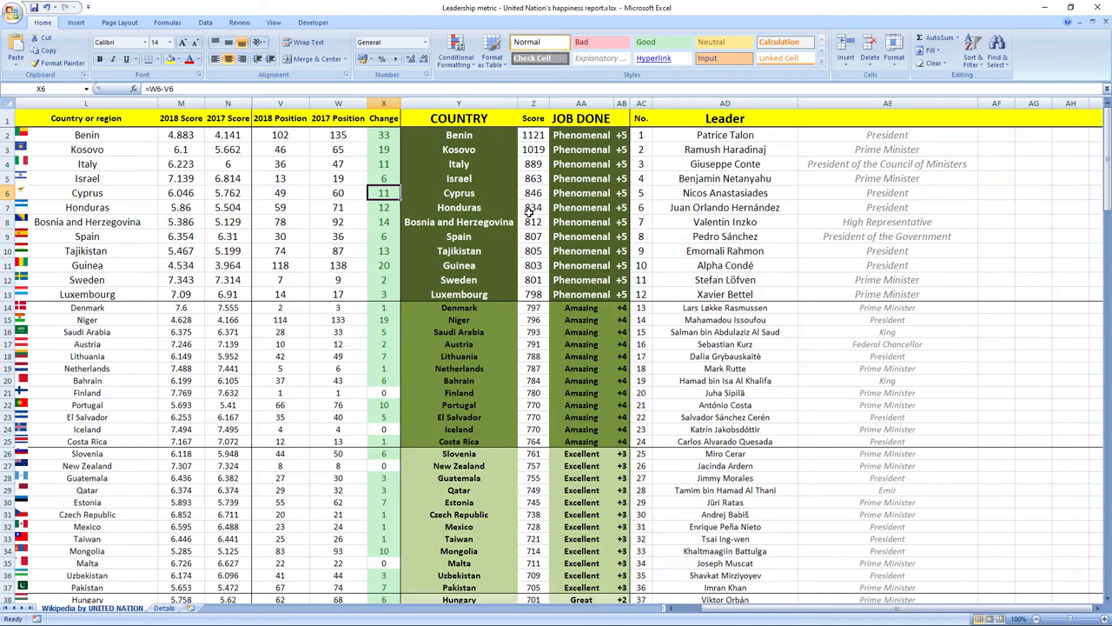
pyautogui.click(724, 207)
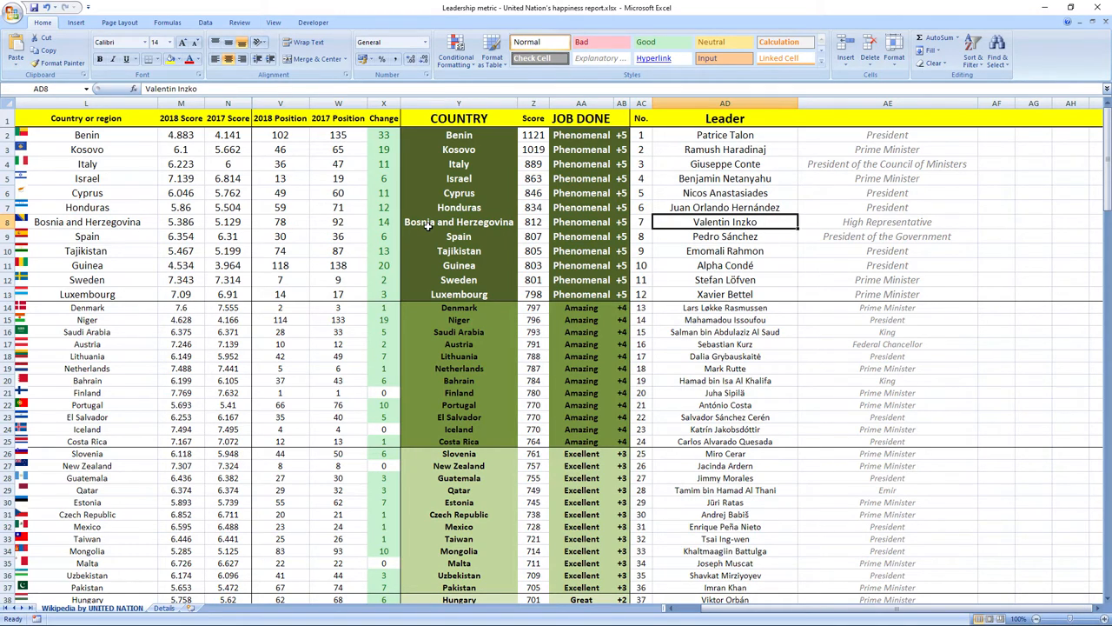
pyautogui.moveTo(743, 236)
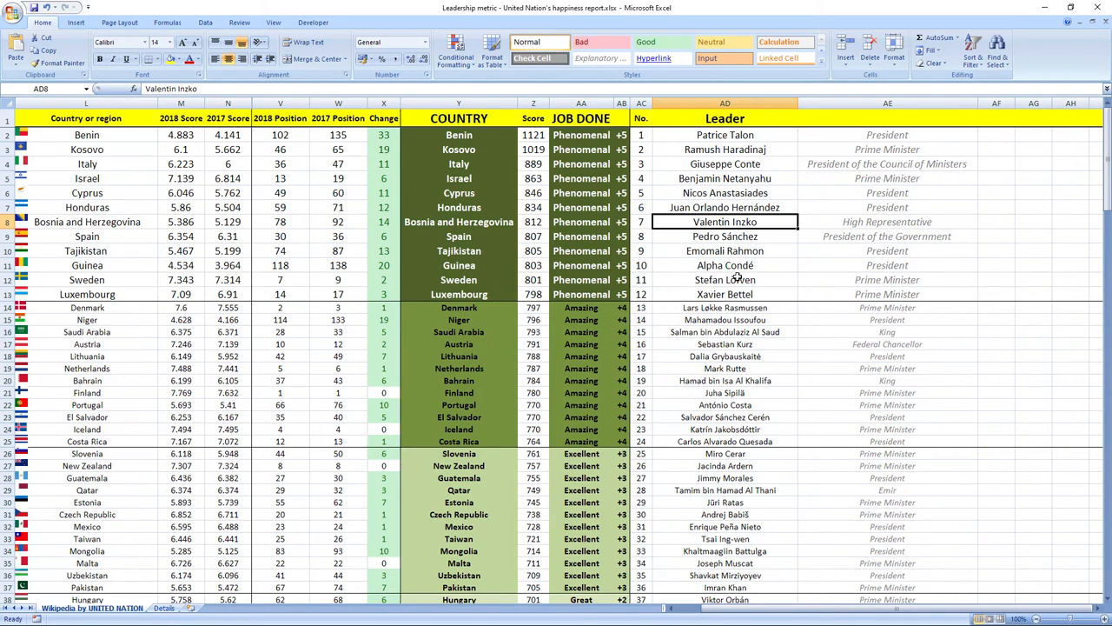
pyautogui.moveTo(476, 279)
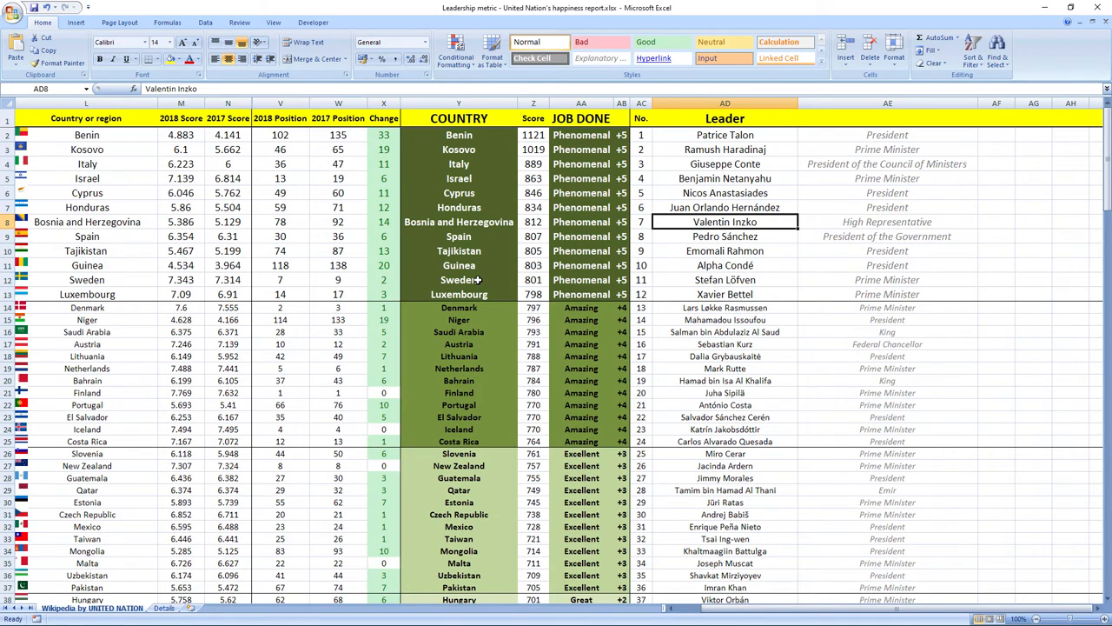
pyautogui.moveTo(770, 296)
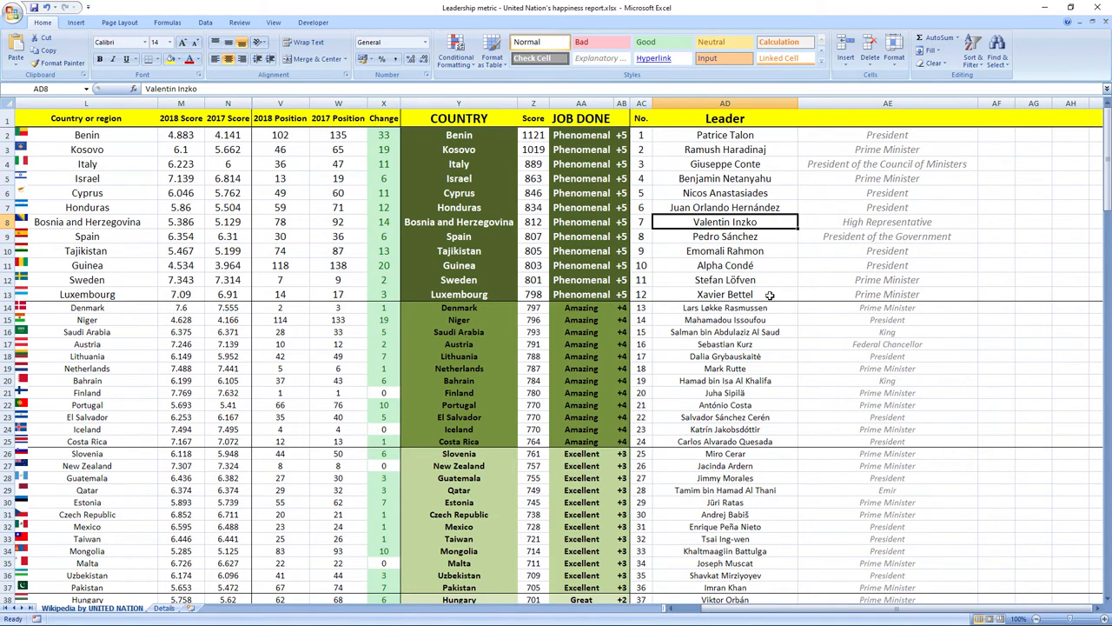